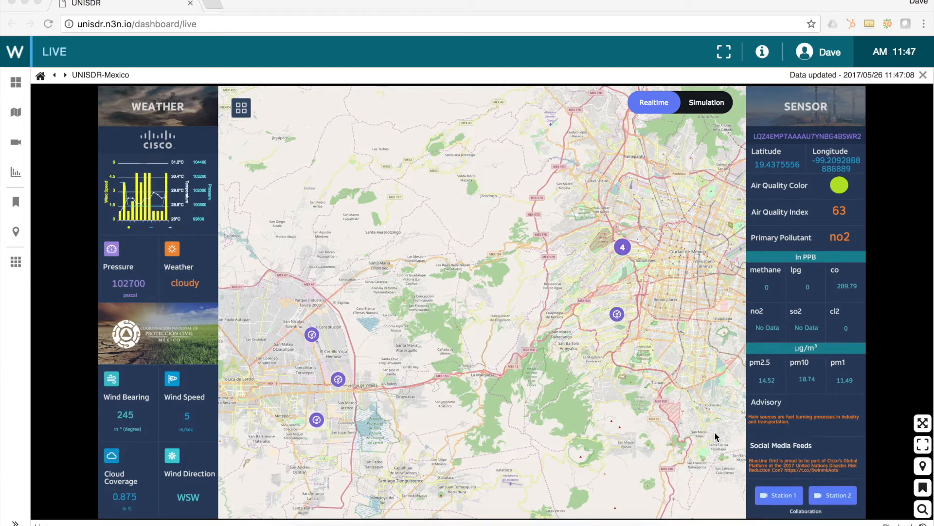
{"action": "mouse_move", "coordinate": [709, 102]}
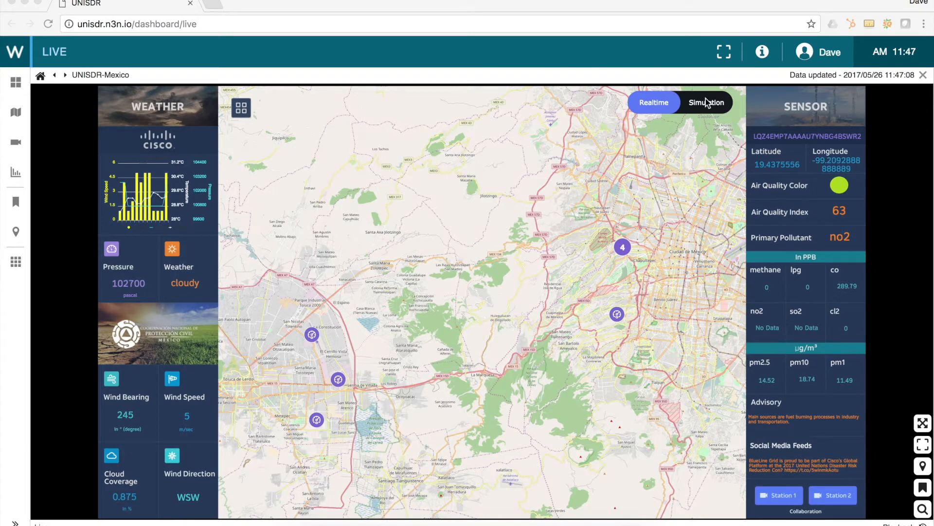
{"action": "mouse_move", "coordinate": [706, 104]}
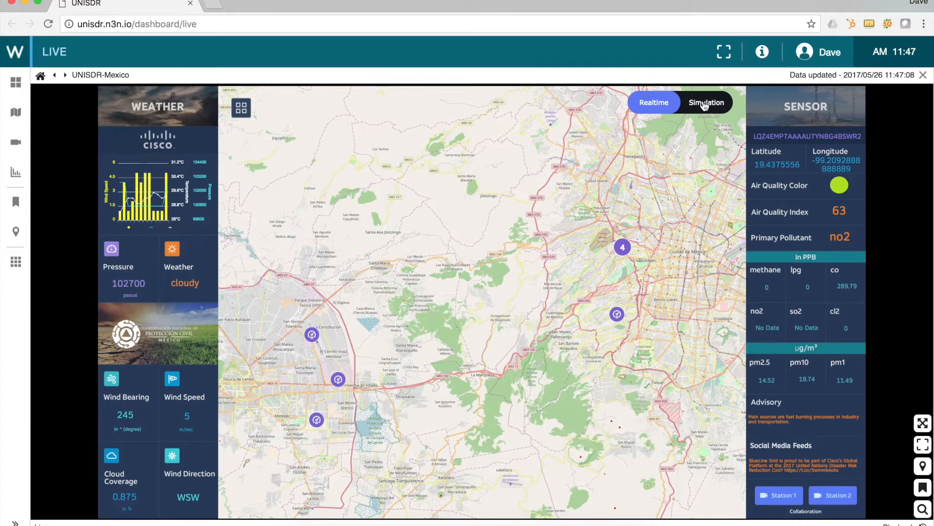
Step: Start a simulation with NO2 as the gas type and concentration 340
{"action": "left_click", "coordinate": [707, 102]}
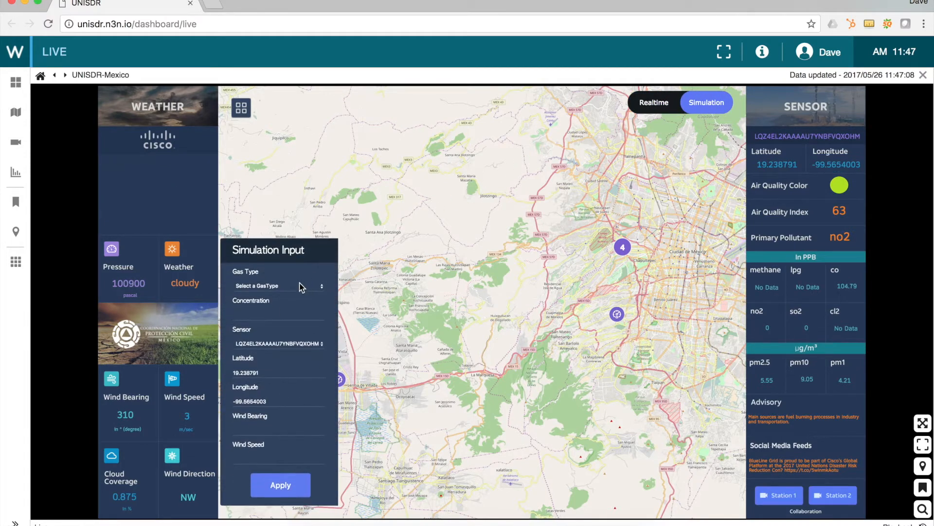
{"action": "left_click", "coordinate": [276, 286]}
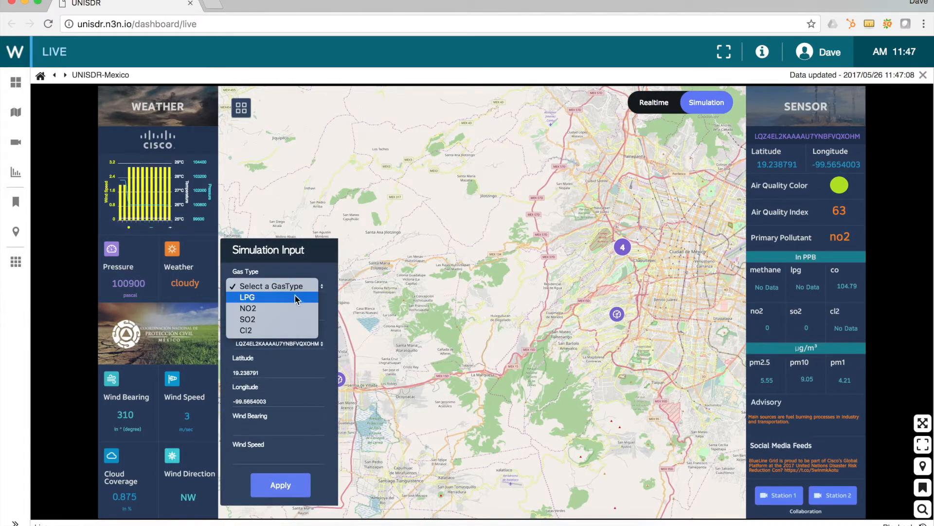
{"action": "left_click", "coordinate": [248, 307]}
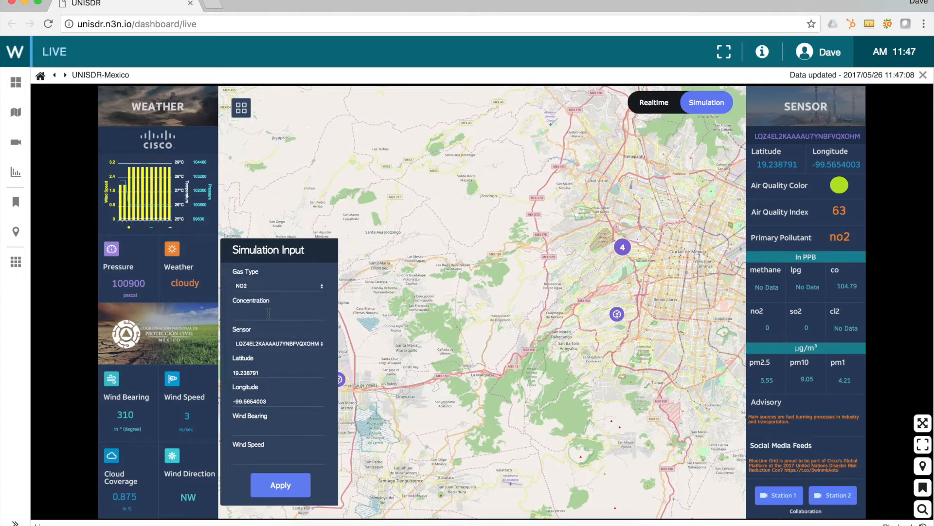
{"action": "type", "text": "3"}
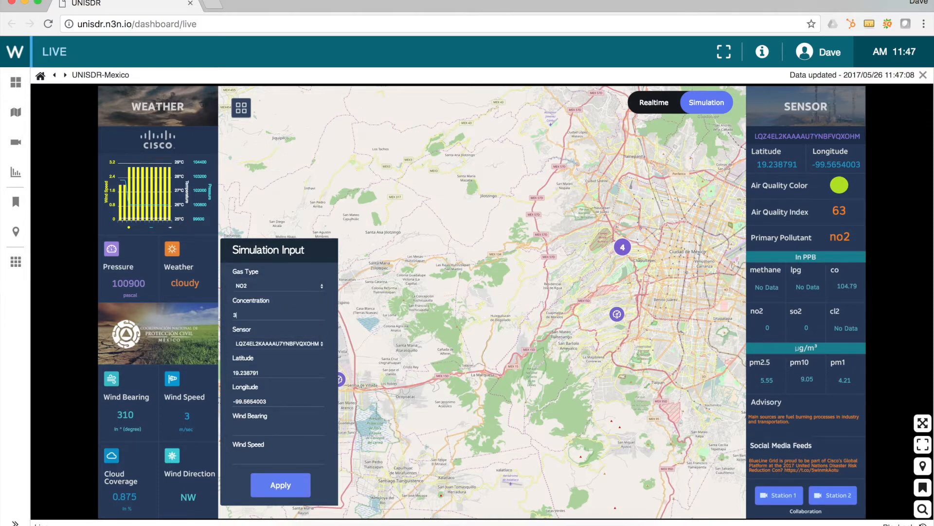
{"action": "type", "text": "40"}
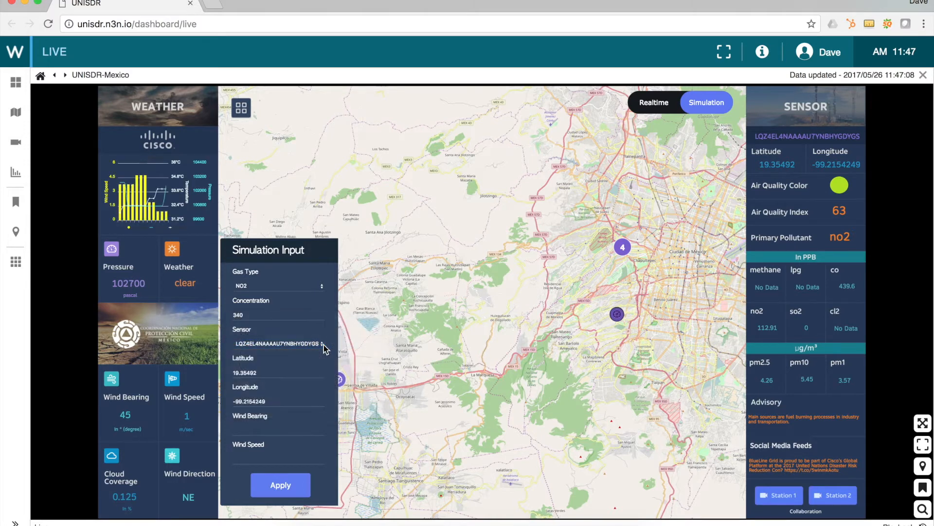
{"action": "mouse_move", "coordinate": [261, 428]}
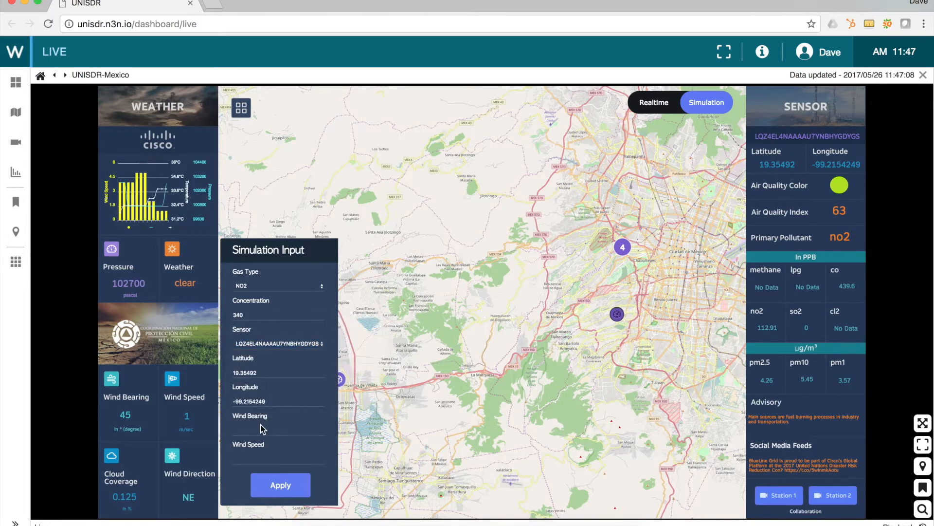
Step: Enter wind bearing 90 and wind speed 10, and pick a sensor as the leak location
{"action": "left_click", "coordinate": [258, 428]}
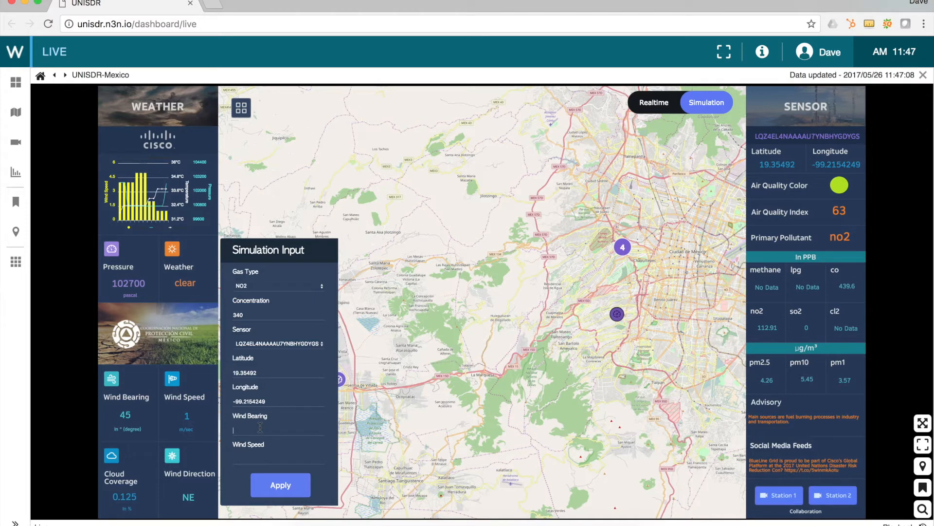
{"action": "type", "text": "90"}
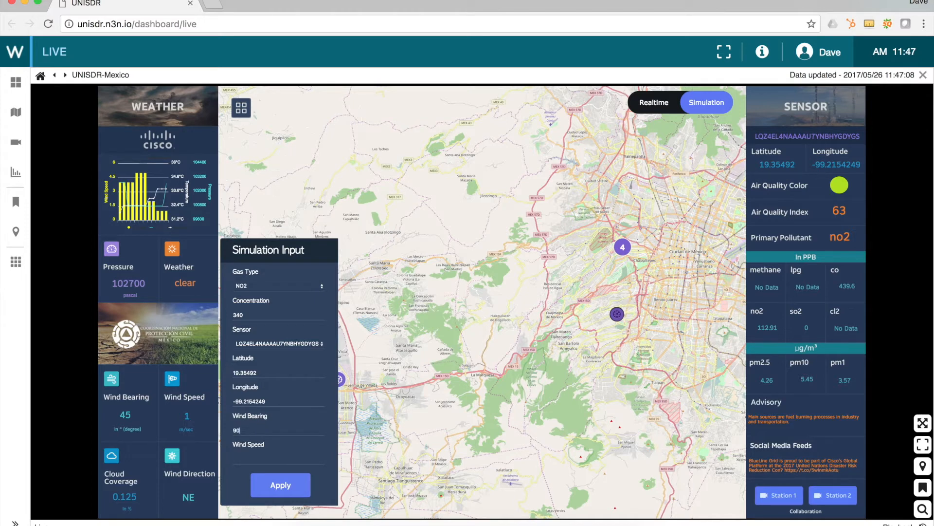
{"action": "left_click", "coordinate": [258, 459]}
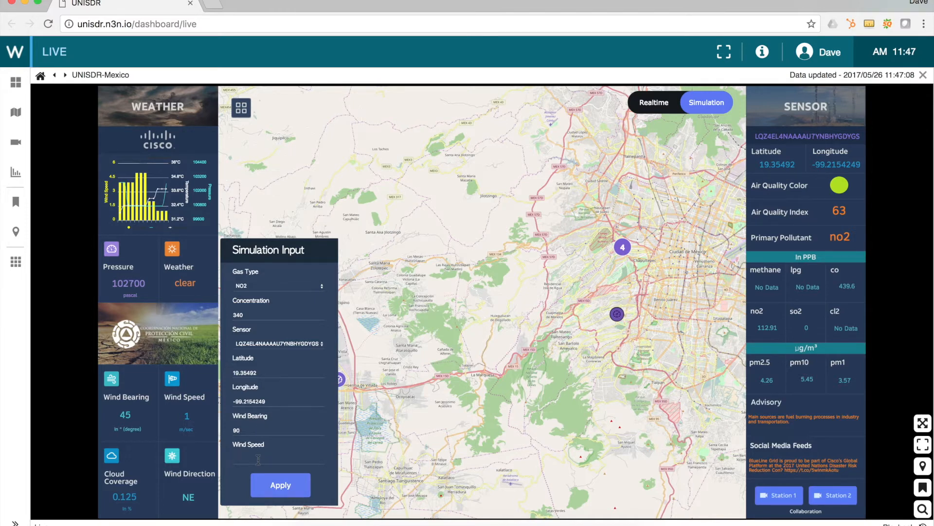
{"action": "left_click", "coordinate": [280, 485]}
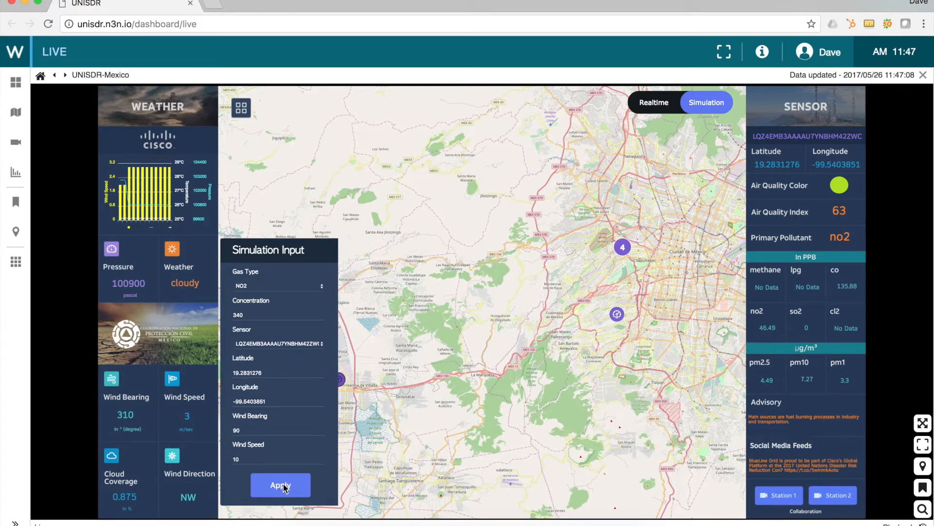
Step: Apply the NO2 simulation to load the UNISDR-Predictive Analysis page
{"action": "left_click", "coordinate": [280, 484]}
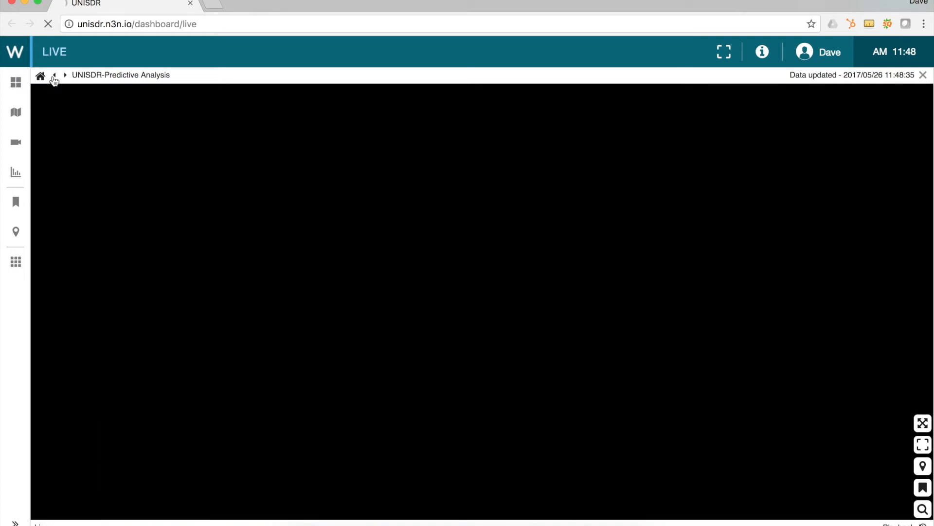
Step: Go back via the breadcrumb to the UNISDR-Mexico live map in Realtime mode
{"action": "left_click", "coordinate": [55, 75]}
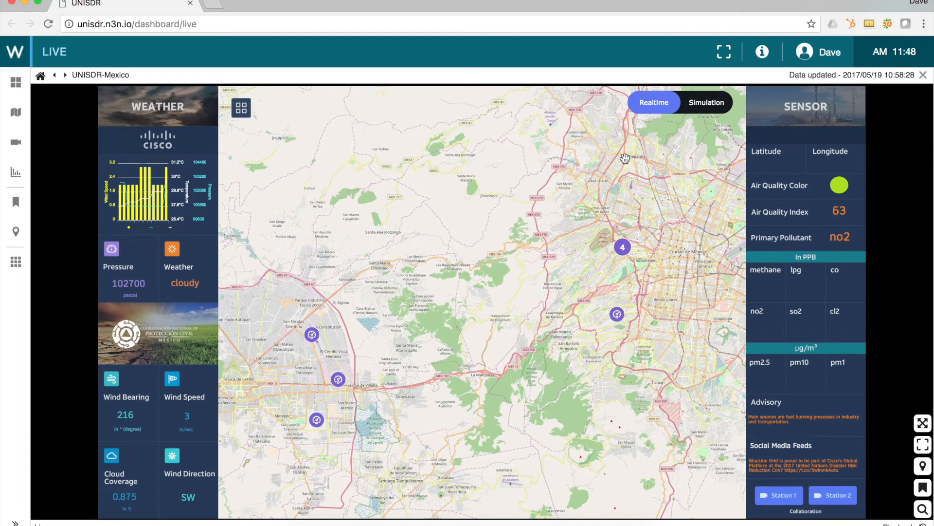
{"action": "mouse_move", "coordinate": [696, 144]}
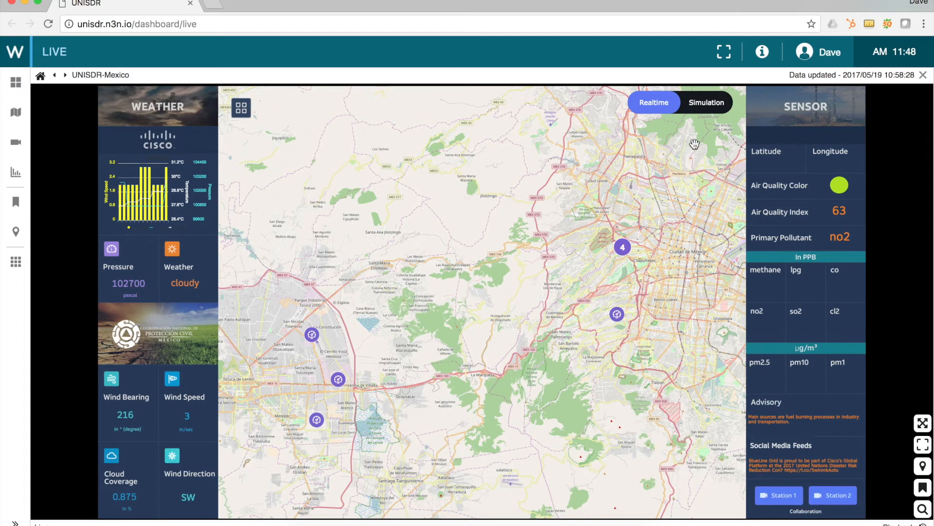
Step: Apply an LPG simulation with concentration 340, wind bearing 90 and wind speed 10
{"action": "left_click", "coordinate": [707, 102]}
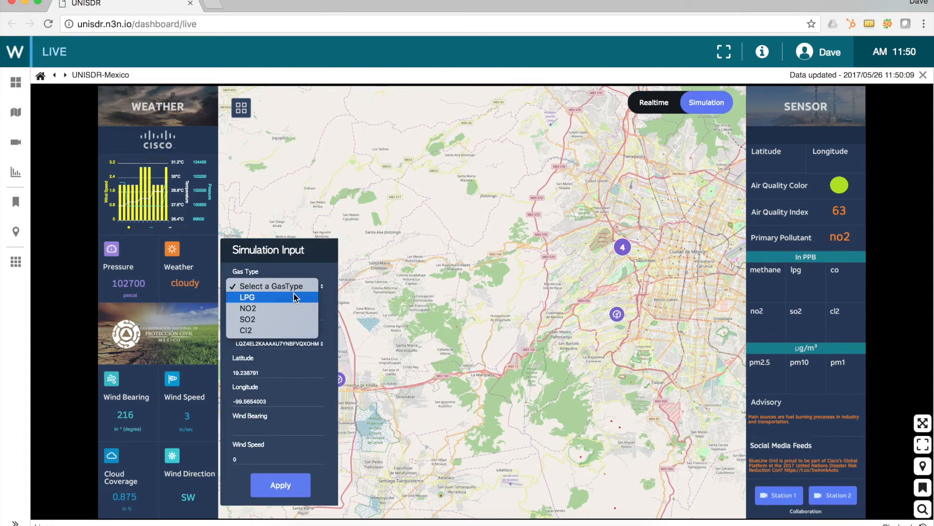
{"action": "left_click", "coordinate": [247, 297]}
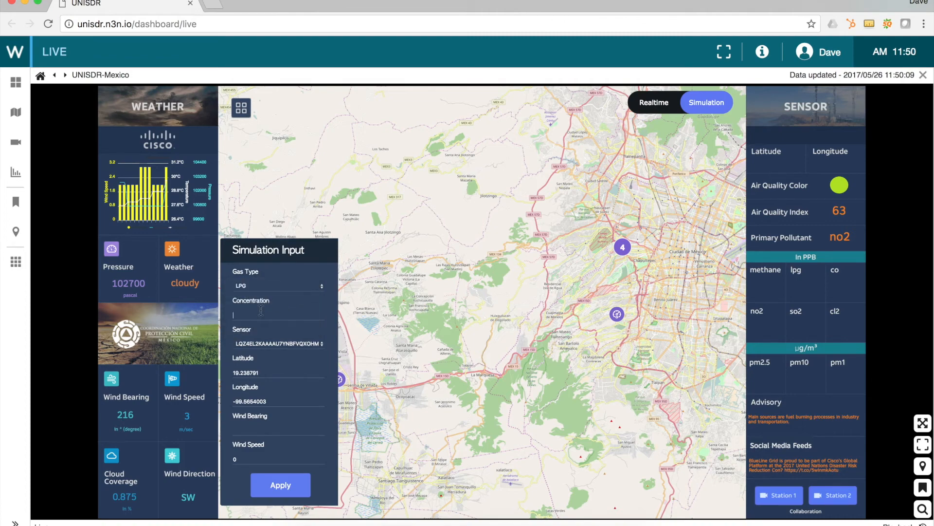
{"action": "type", "text": "340"}
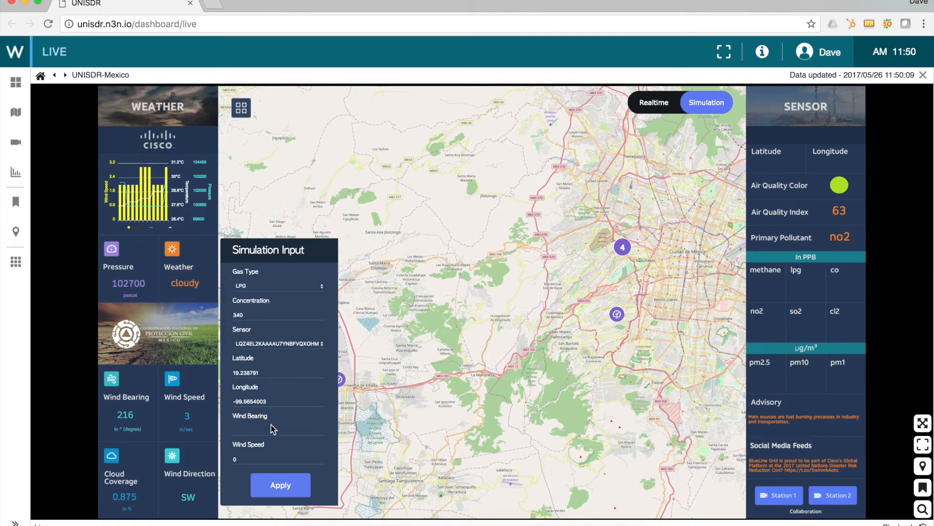
{"action": "type", "text": "90"}
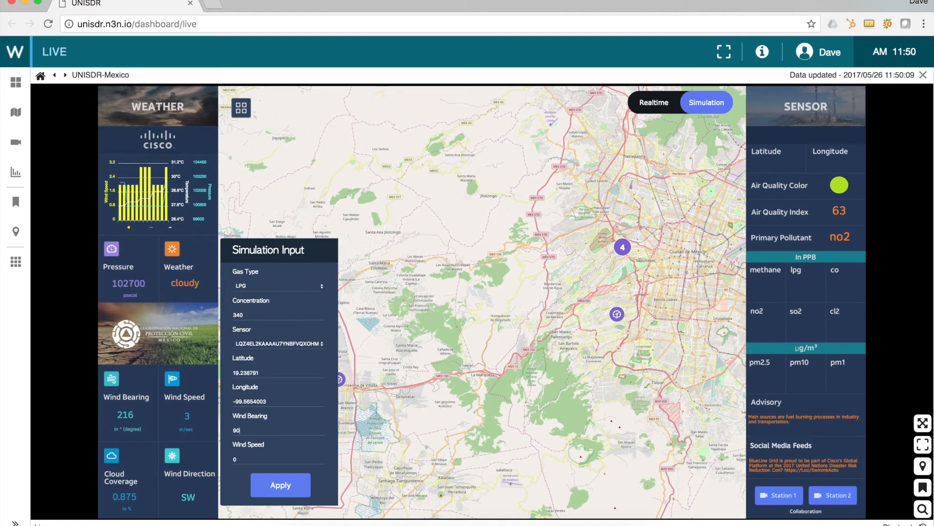
{"action": "type", "text": "10"}
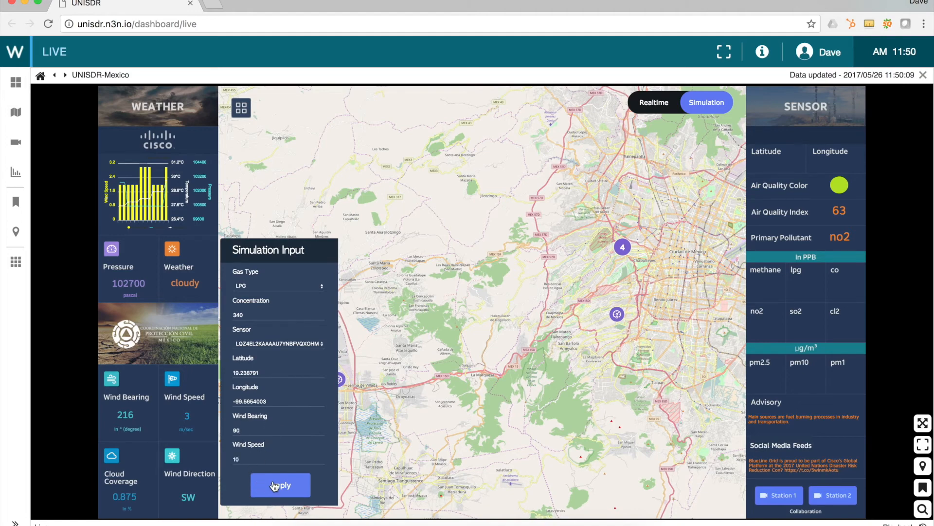
{"action": "left_click", "coordinate": [280, 485]}
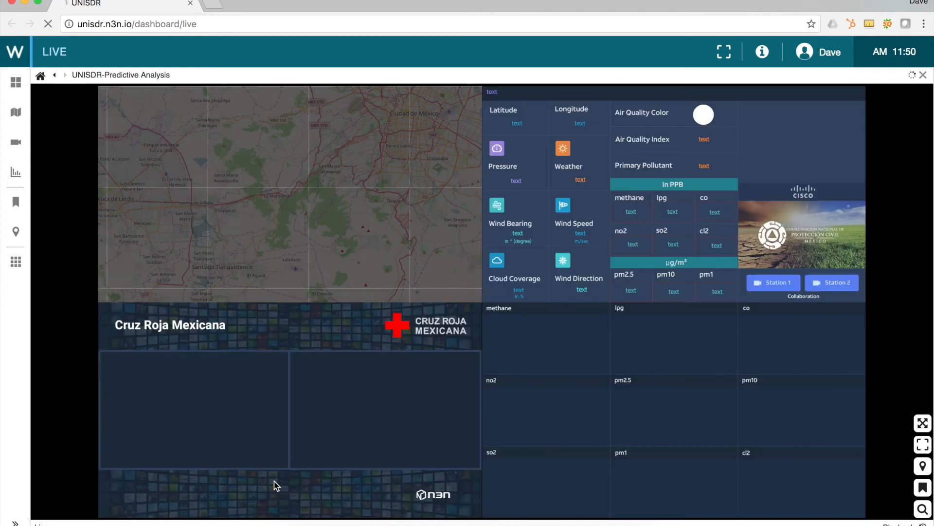